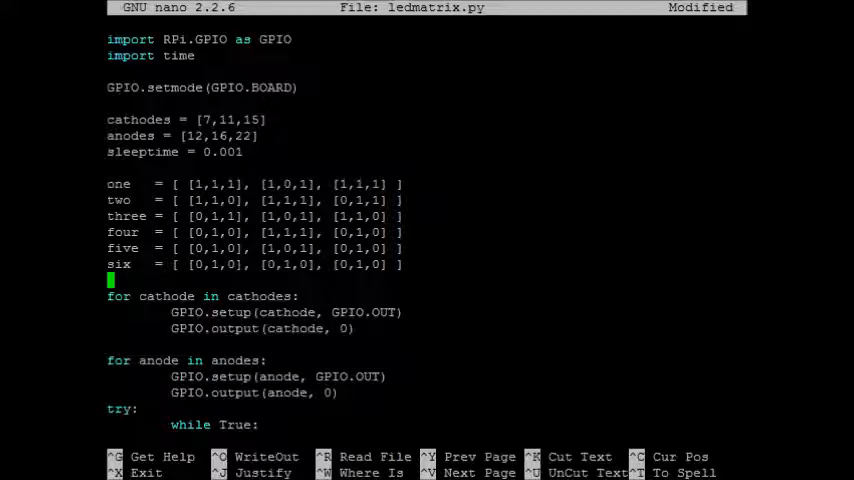
# Define ani = [ one, two, three, four, five, six ] after the frame lists.
pyautogui.write('=n')
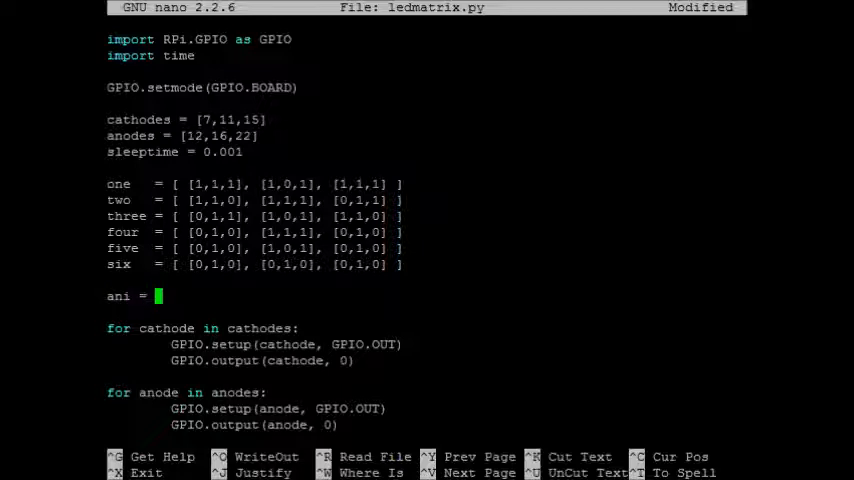
pyautogui.write('[]')
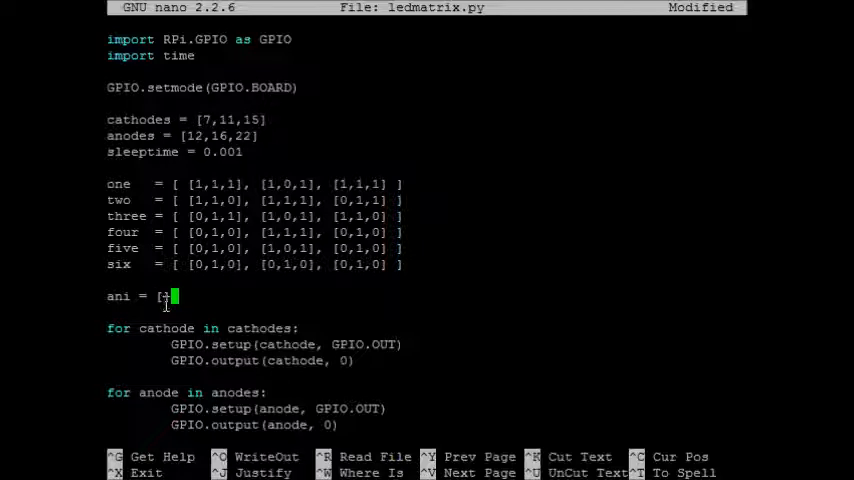
pyautogui.write(']')
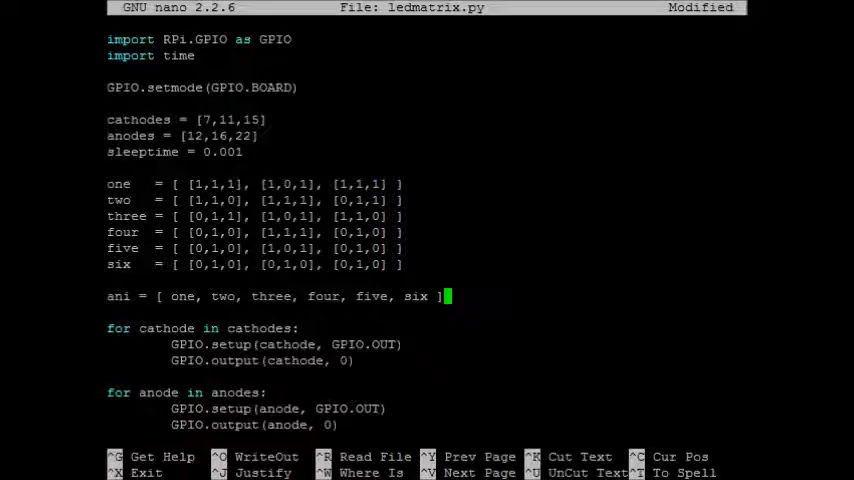
# Move to the cathode output lines and select frame[i] for replacement with ani[frame][i].
pyautogui.scroll(-3)
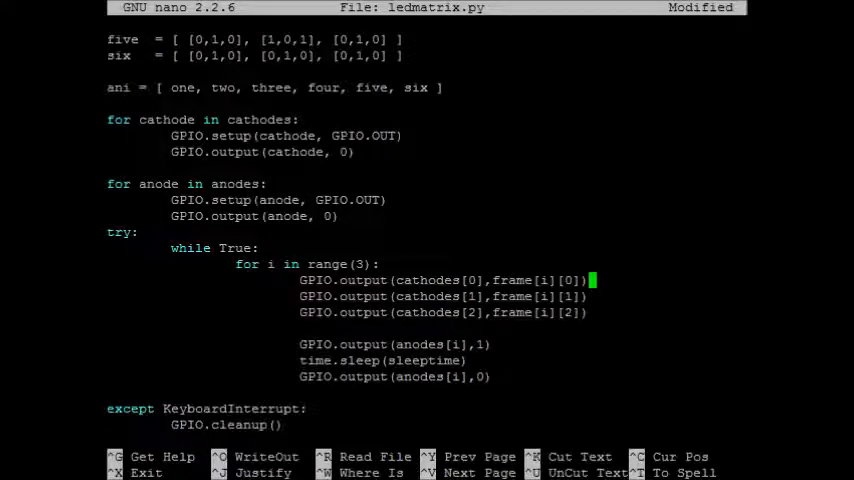
pyautogui.moveTo(630, 348)
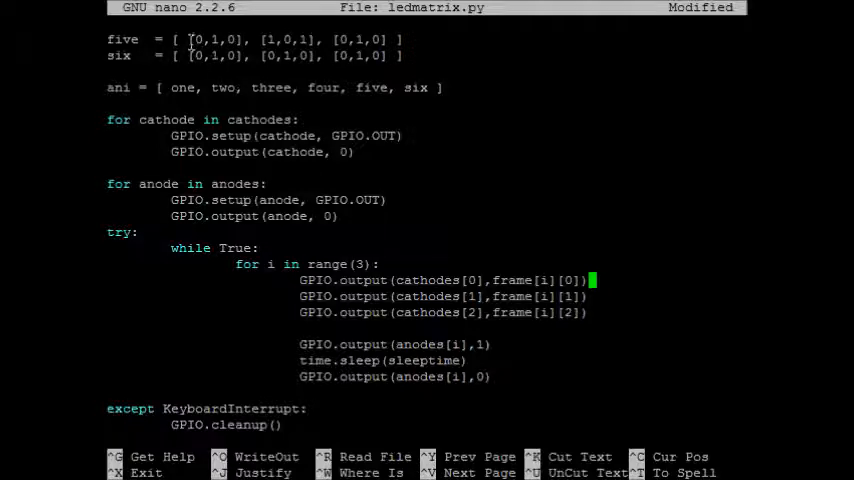
pyautogui.doubleClick(214, 38)
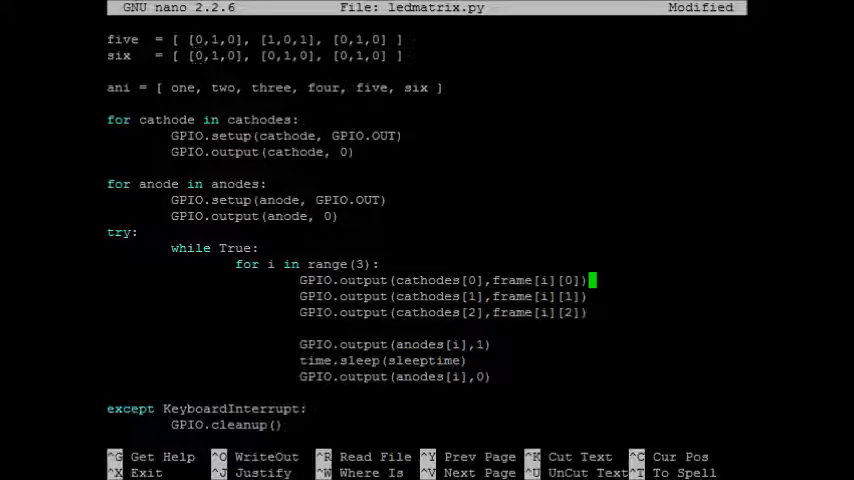
pyautogui.moveTo(534, 280)
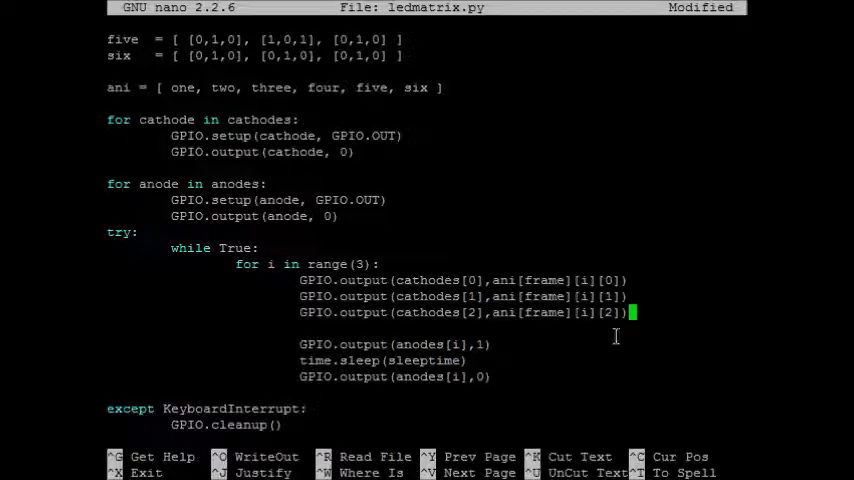
pyautogui.moveTo(512, 312)
pyautogui.write('for frame in range(6):')
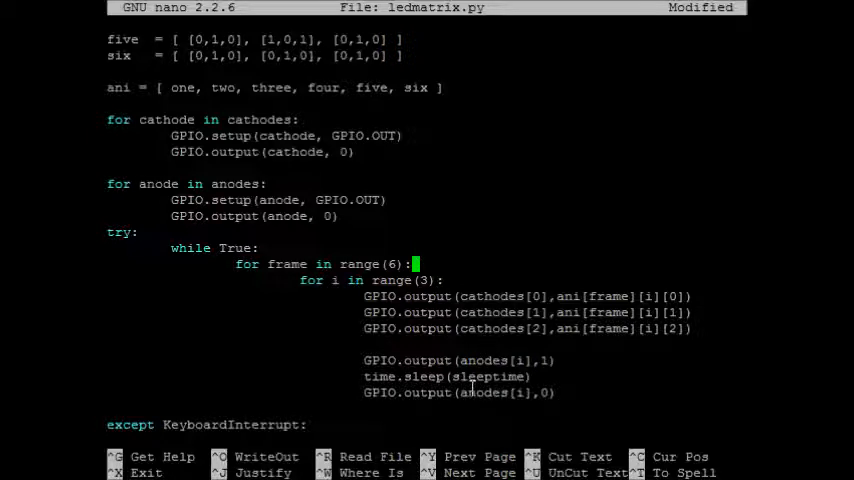
pyautogui.moveTo(496, 356)
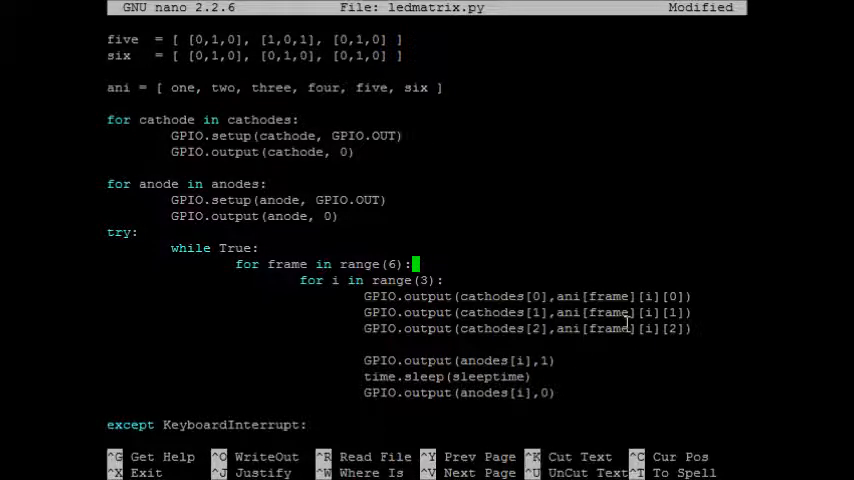
# Add speed = 1 #low is faster on the line after sleeptime.
pyautogui.scroll(3)
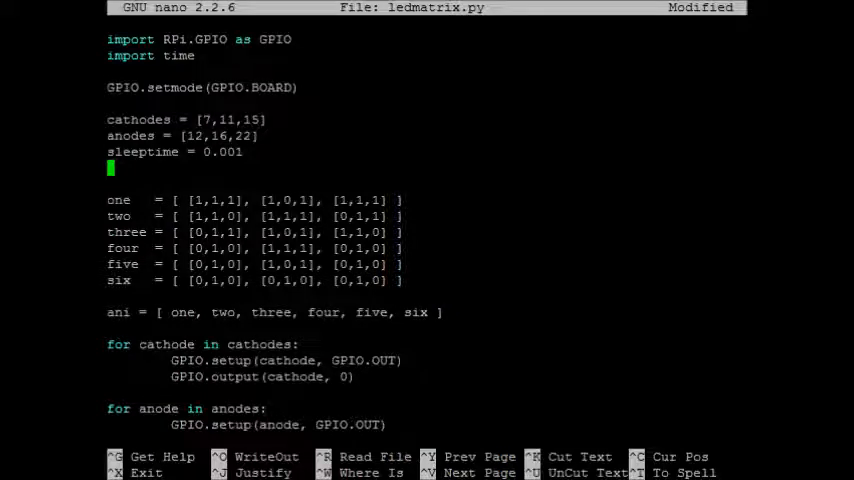
pyautogui.write('spe')
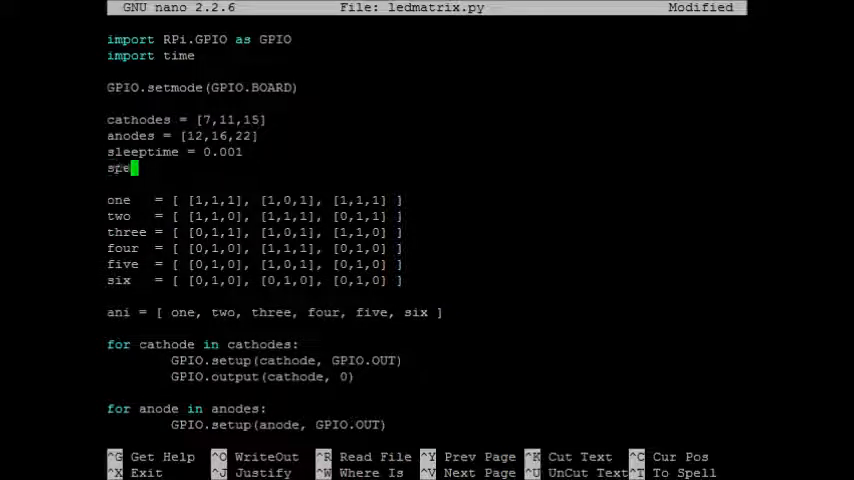
pyautogui.write('ed =')
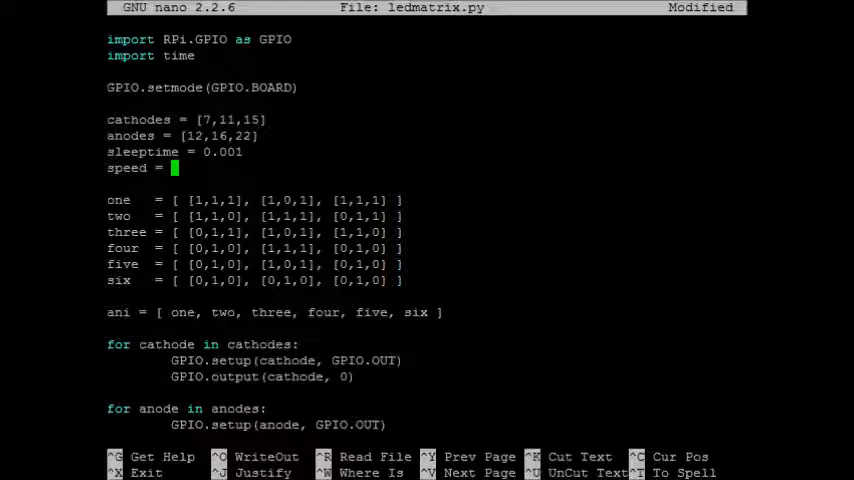
pyautogui.write('1')
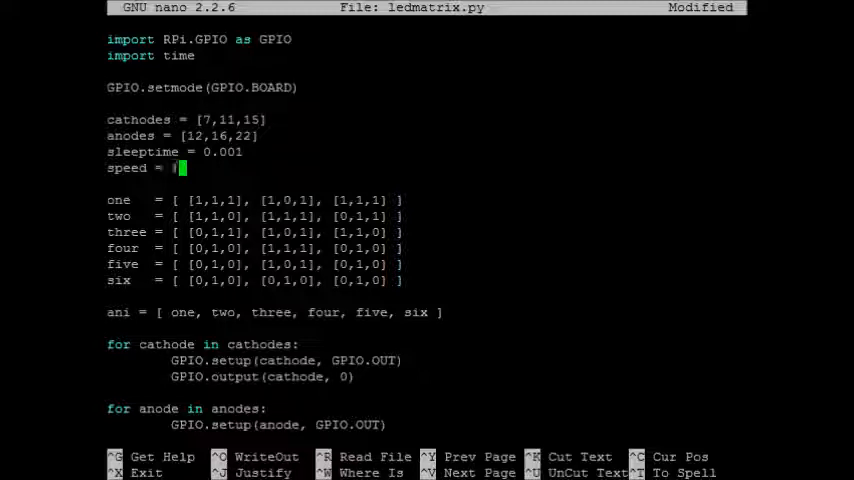
pyautogui.write('#low is faster')
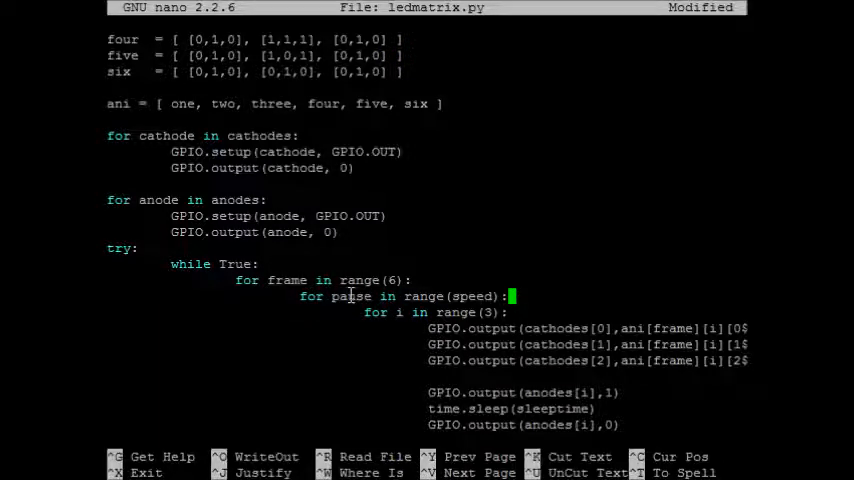
pyautogui.moveTo(488, 288)
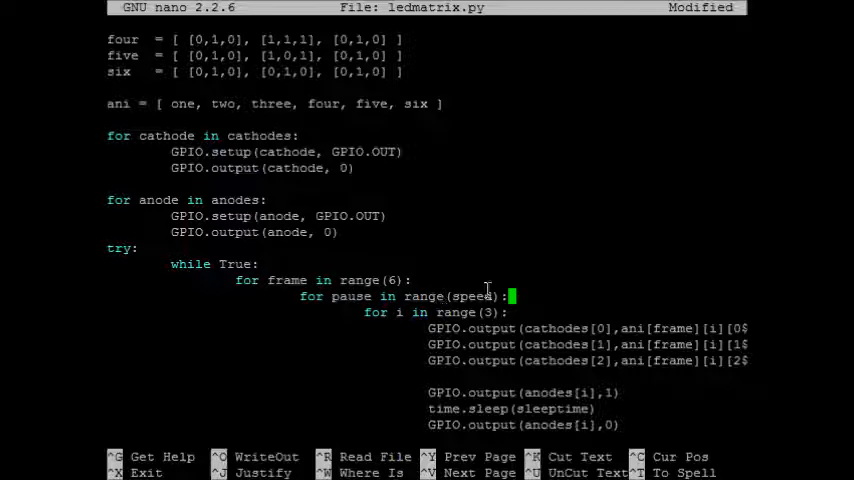